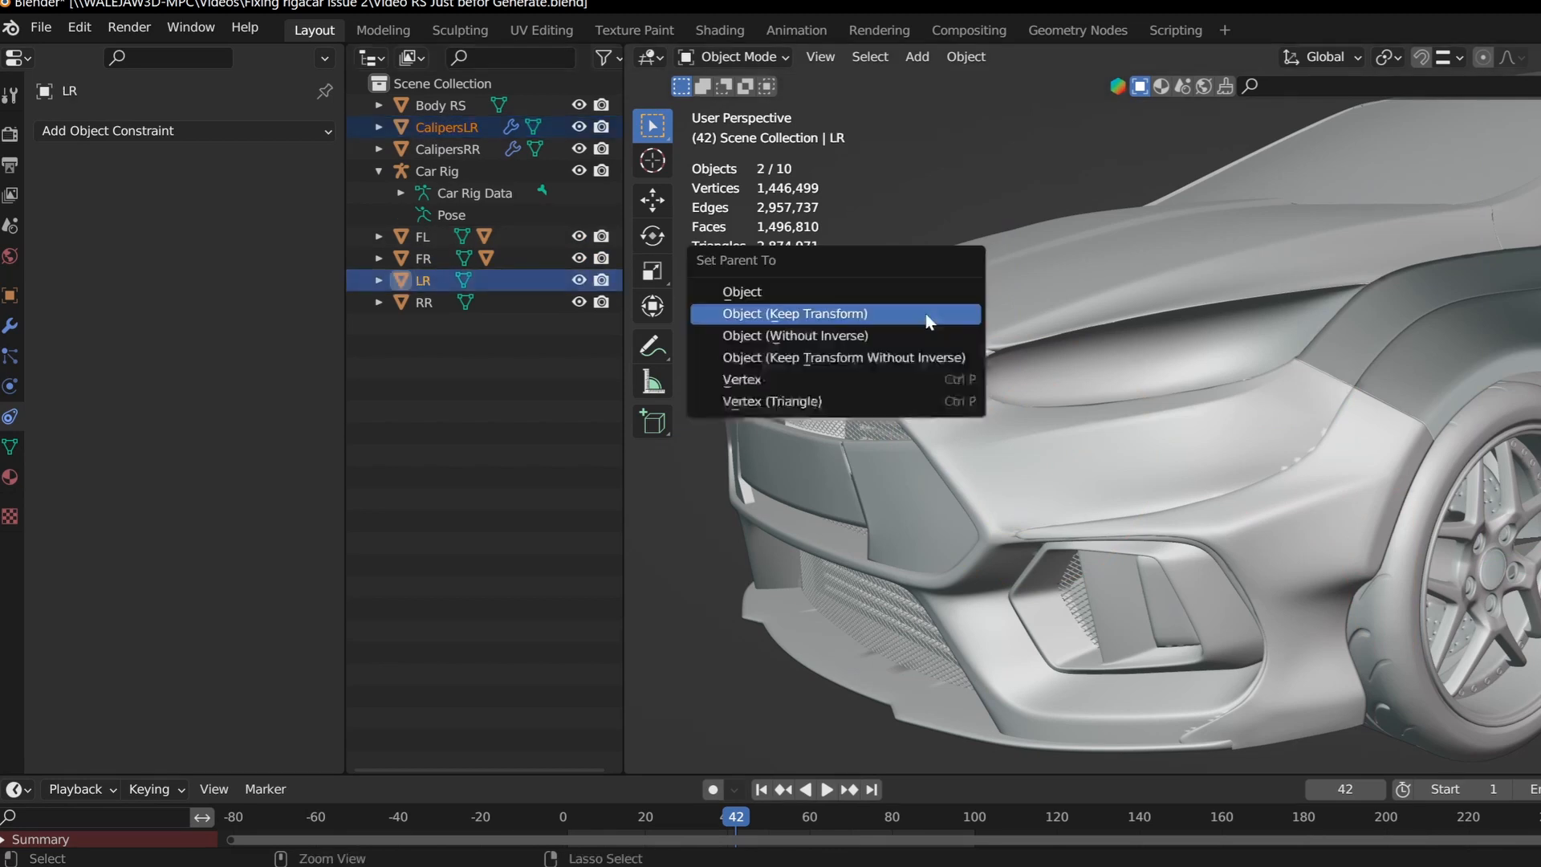
Step: Parent the rear brake calipers to their rear wheels with Object (Keep Transform)
click(795, 313)
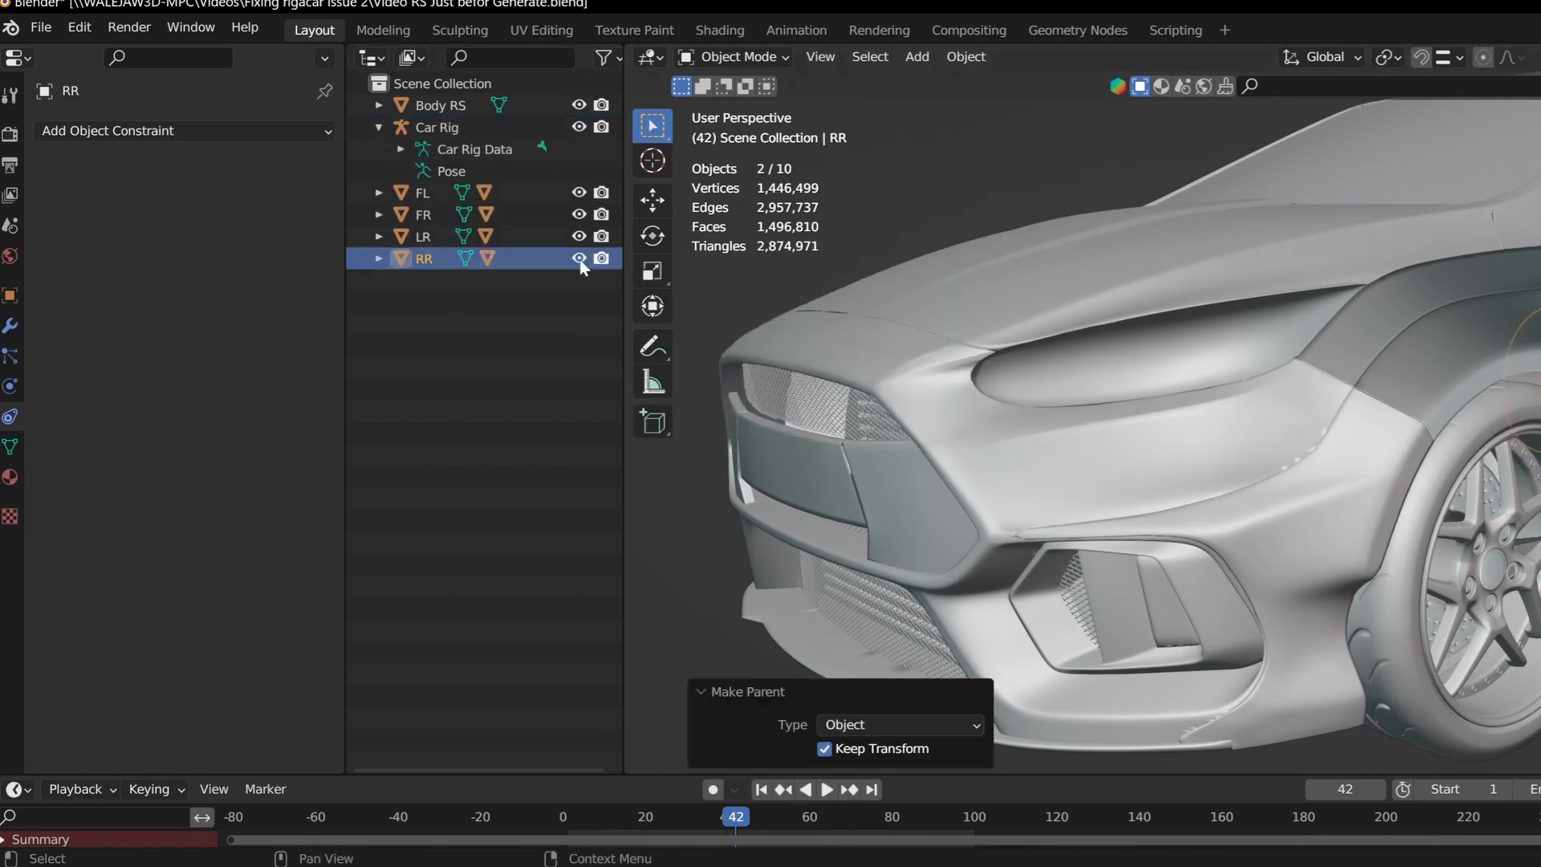
click(177, 130)
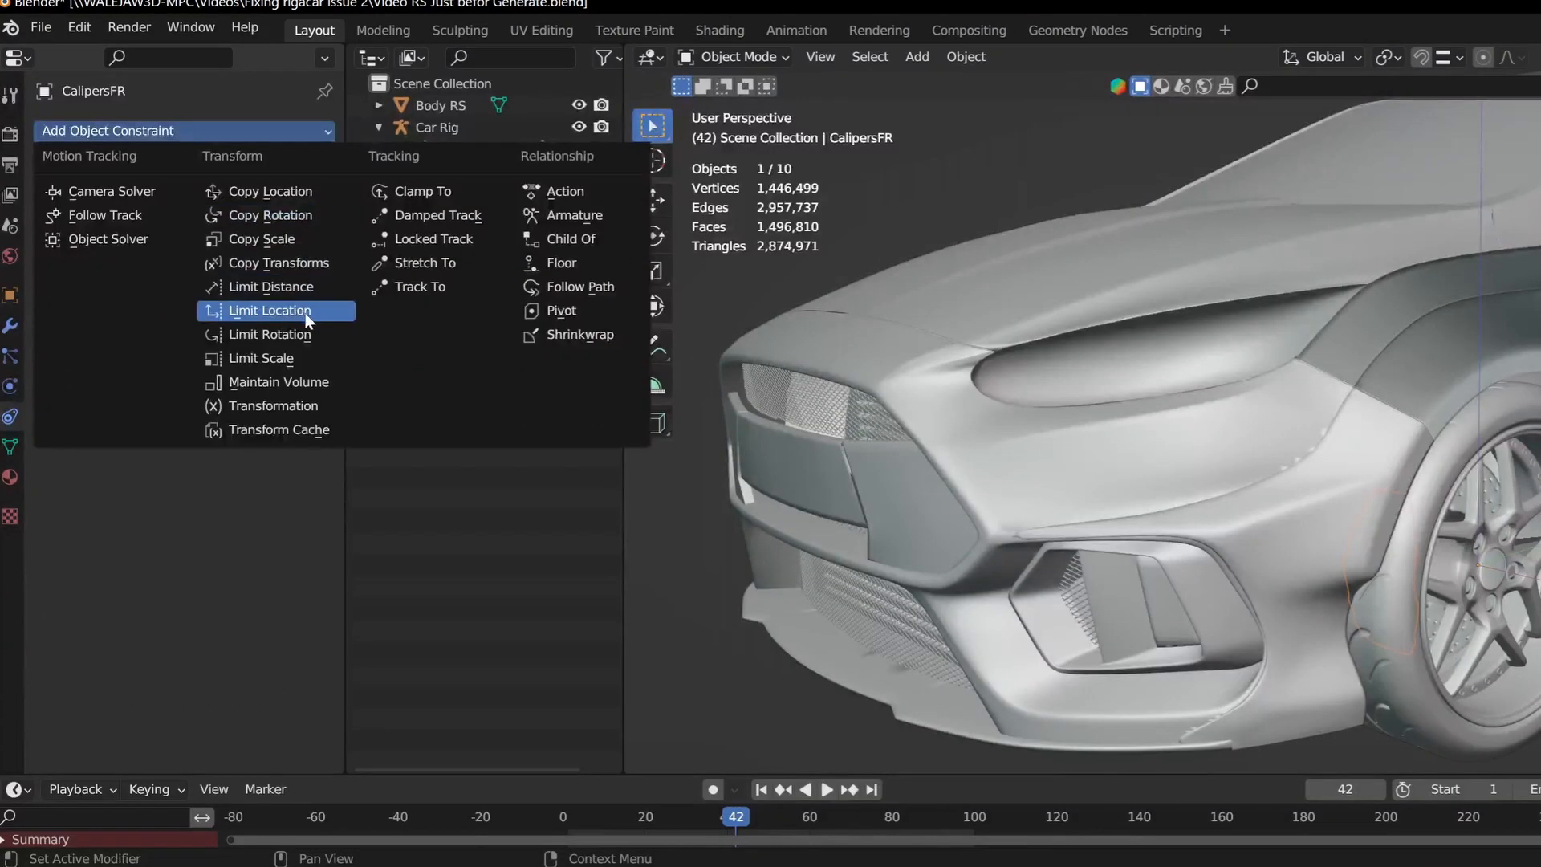
mouse_move(269, 192)
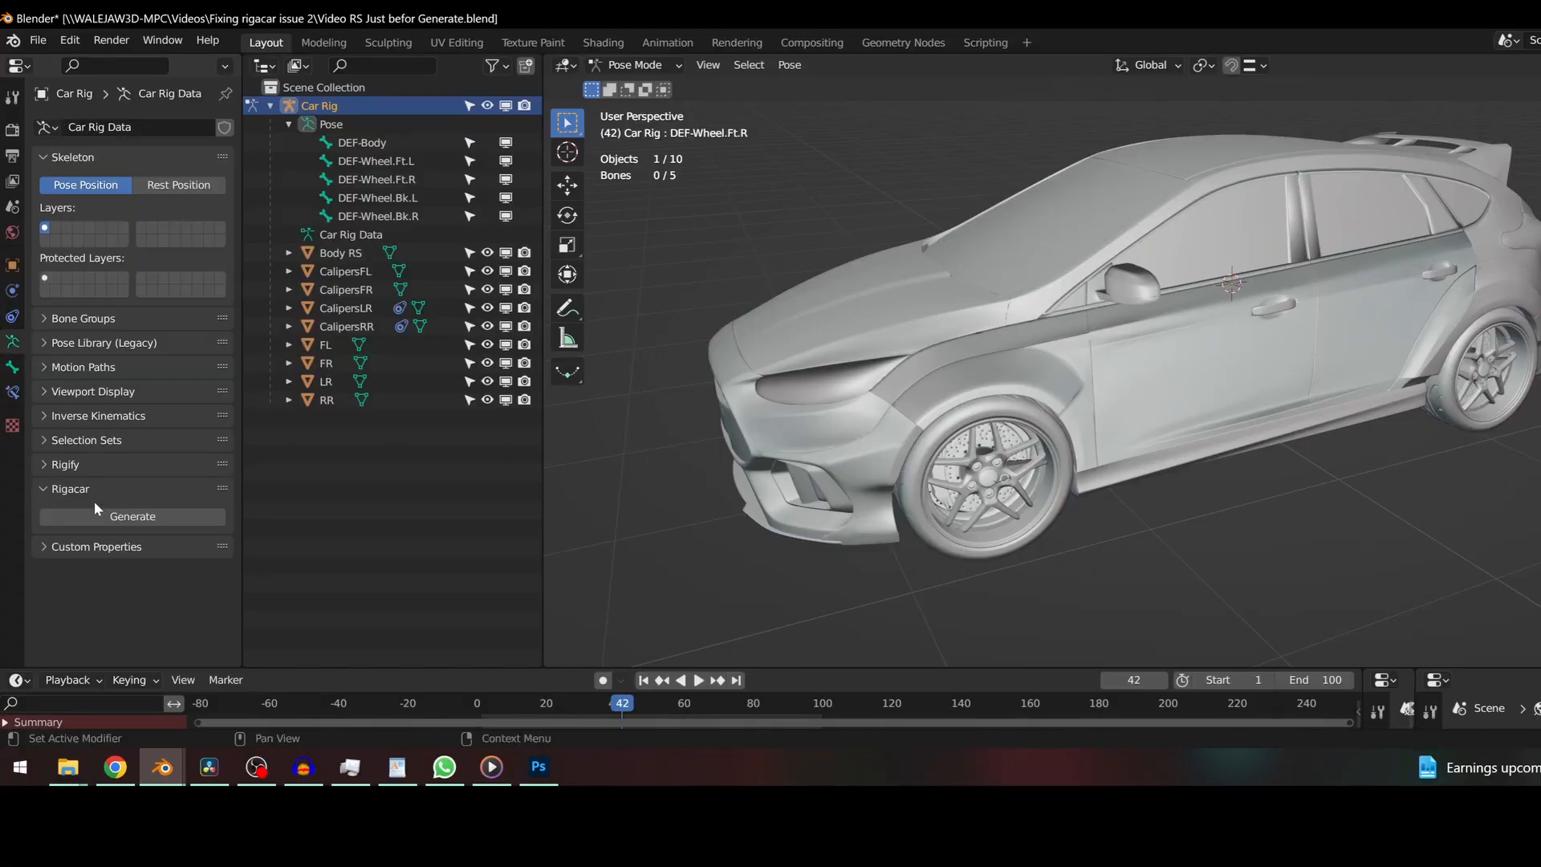
Step: Generate the Rigacar car rig with its widgets collection from the armature bones
click(133, 515)
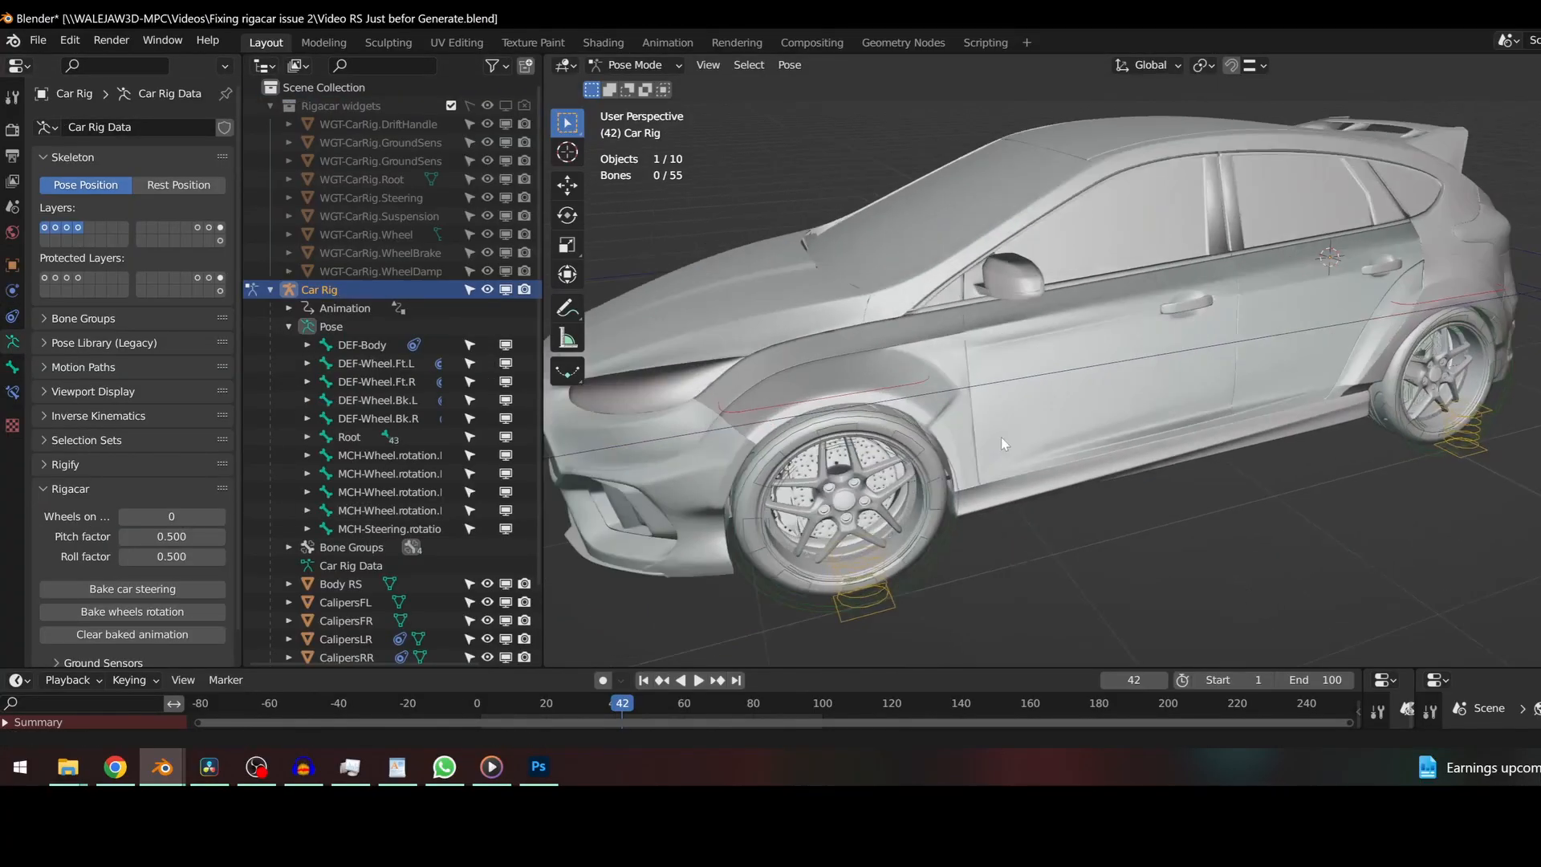
drag(1002, 443, 1298, 423)
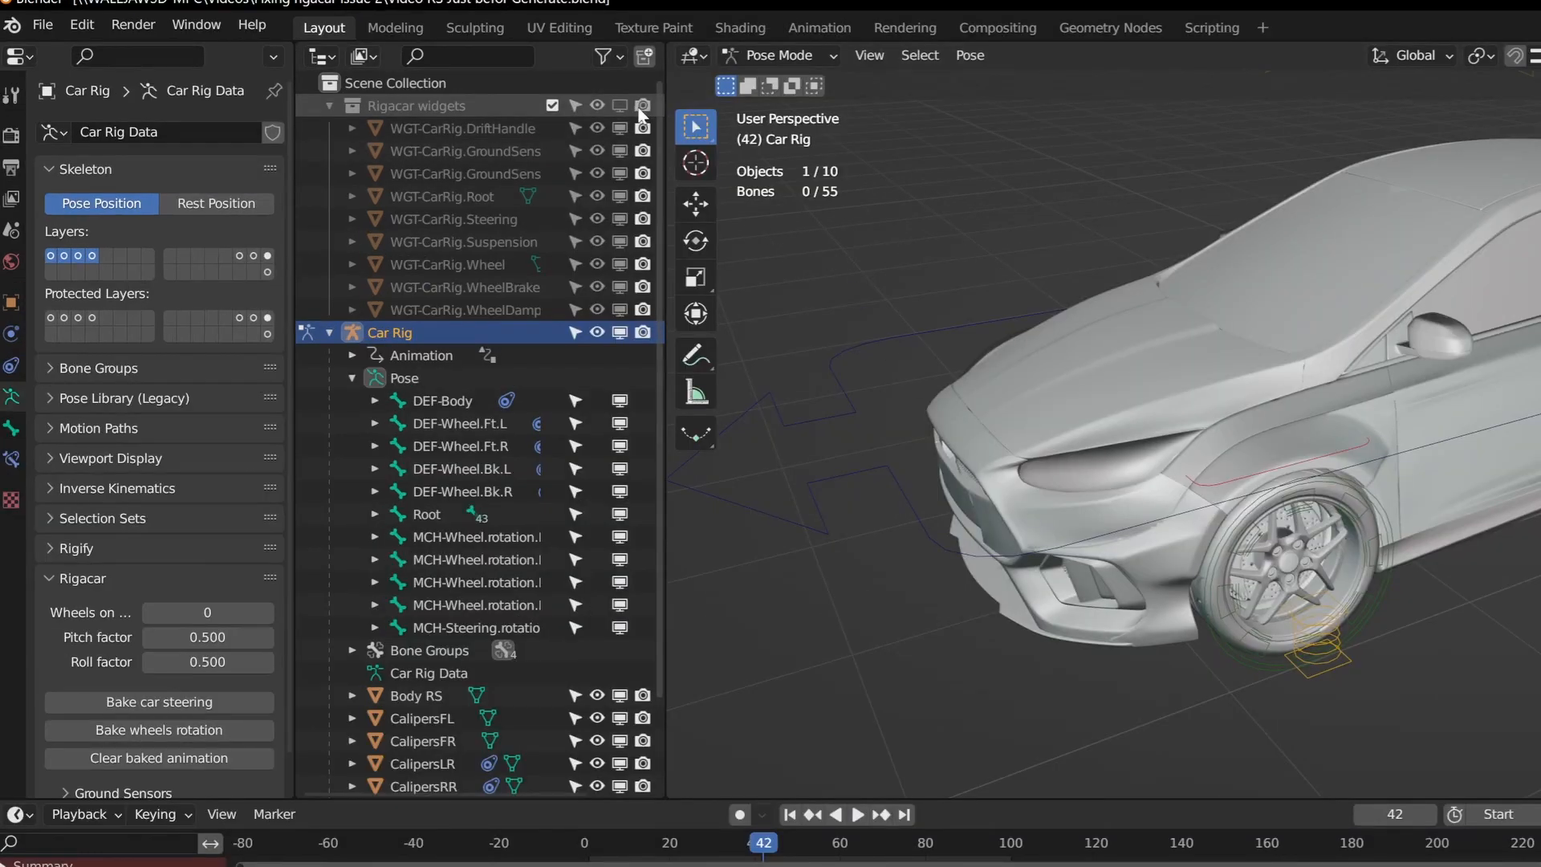
Step: Return to Object Mode and select the WGT-CarRig.Root widget object
click(777, 55)
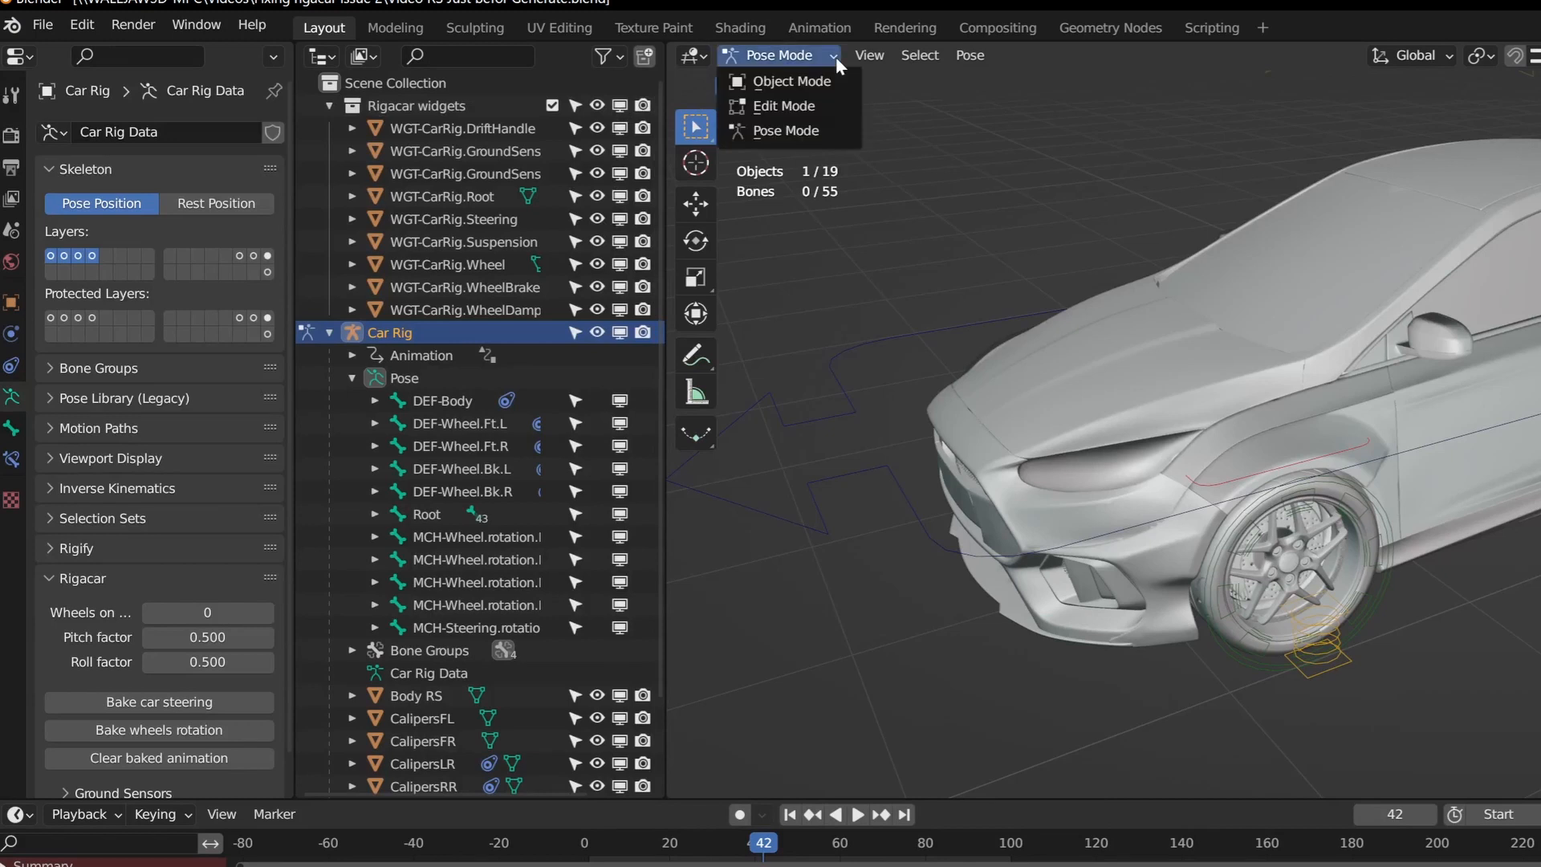
click(792, 82)
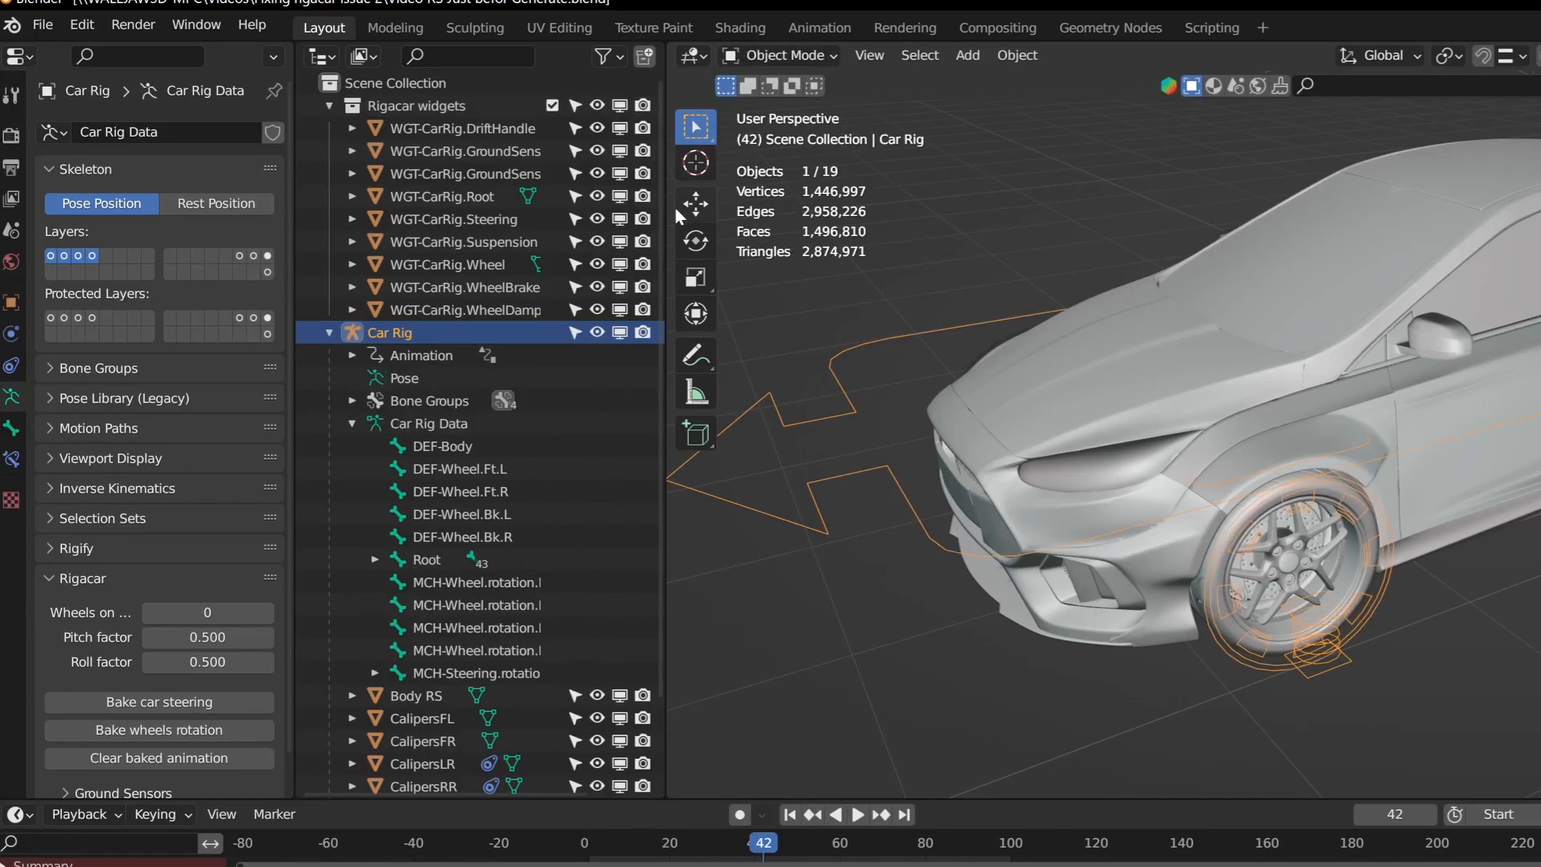
click(440, 196)
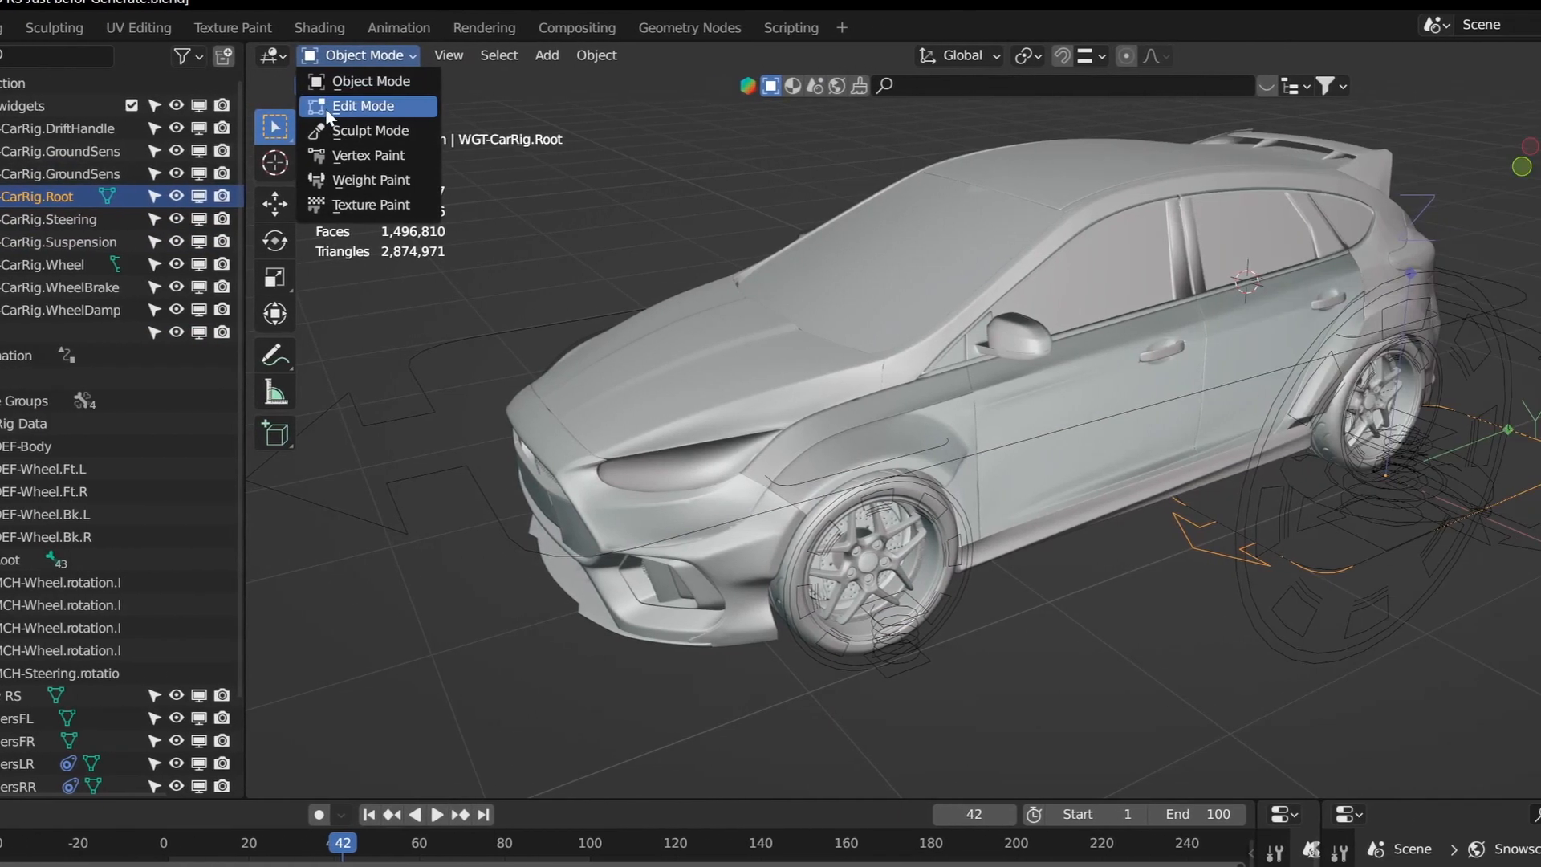
Step: Enter Edit Mode on the WGT-CarRig.Root widget to edit its shape
click(363, 106)
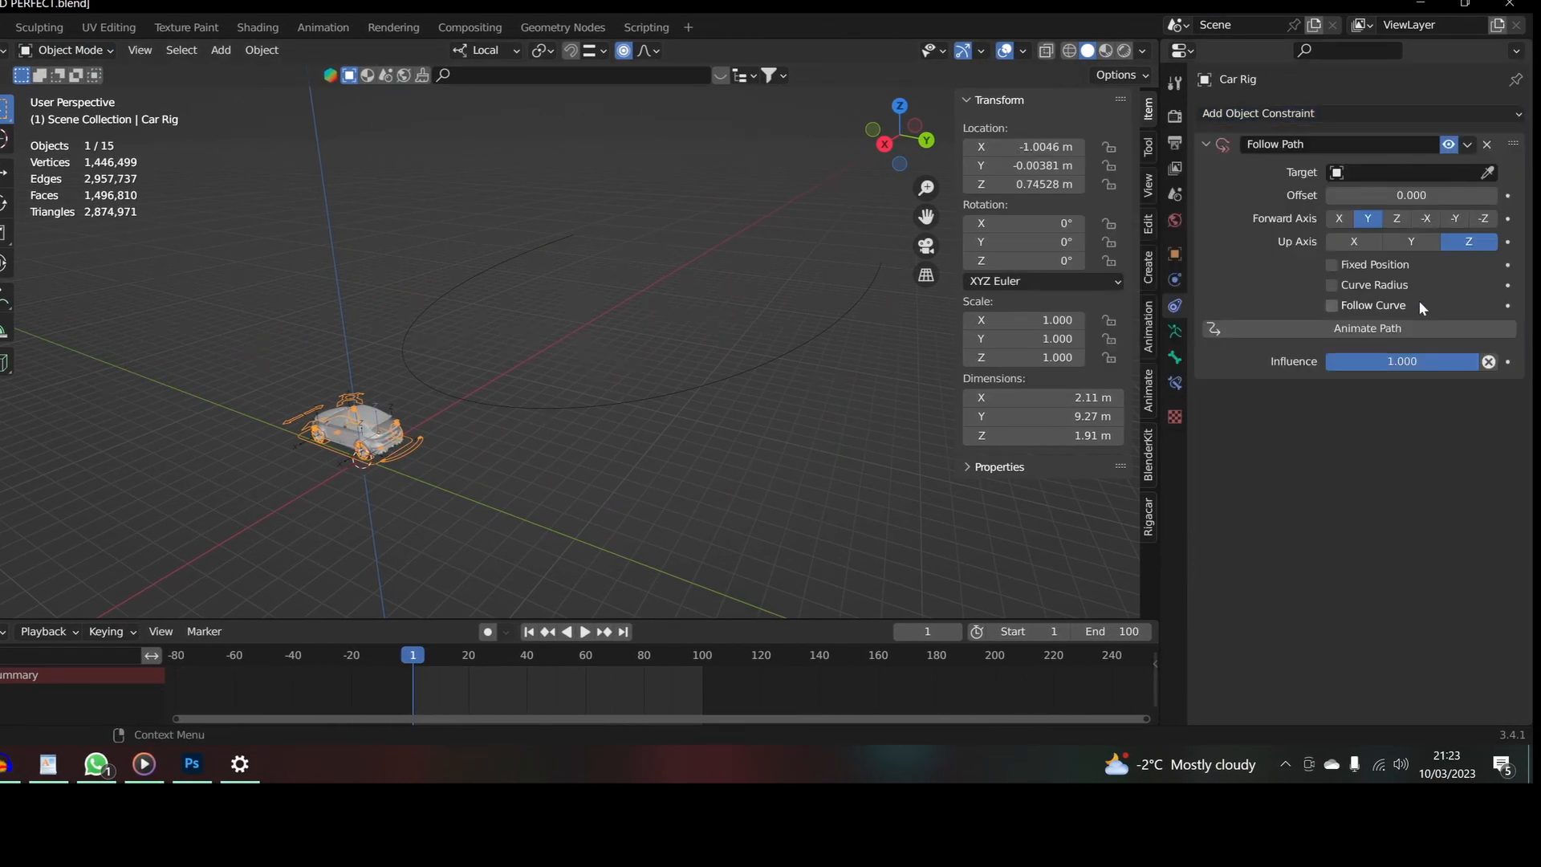
Step: Set the Follow Path constraint target to NurbsPath with Follow Curve enabled
click(1408, 172)
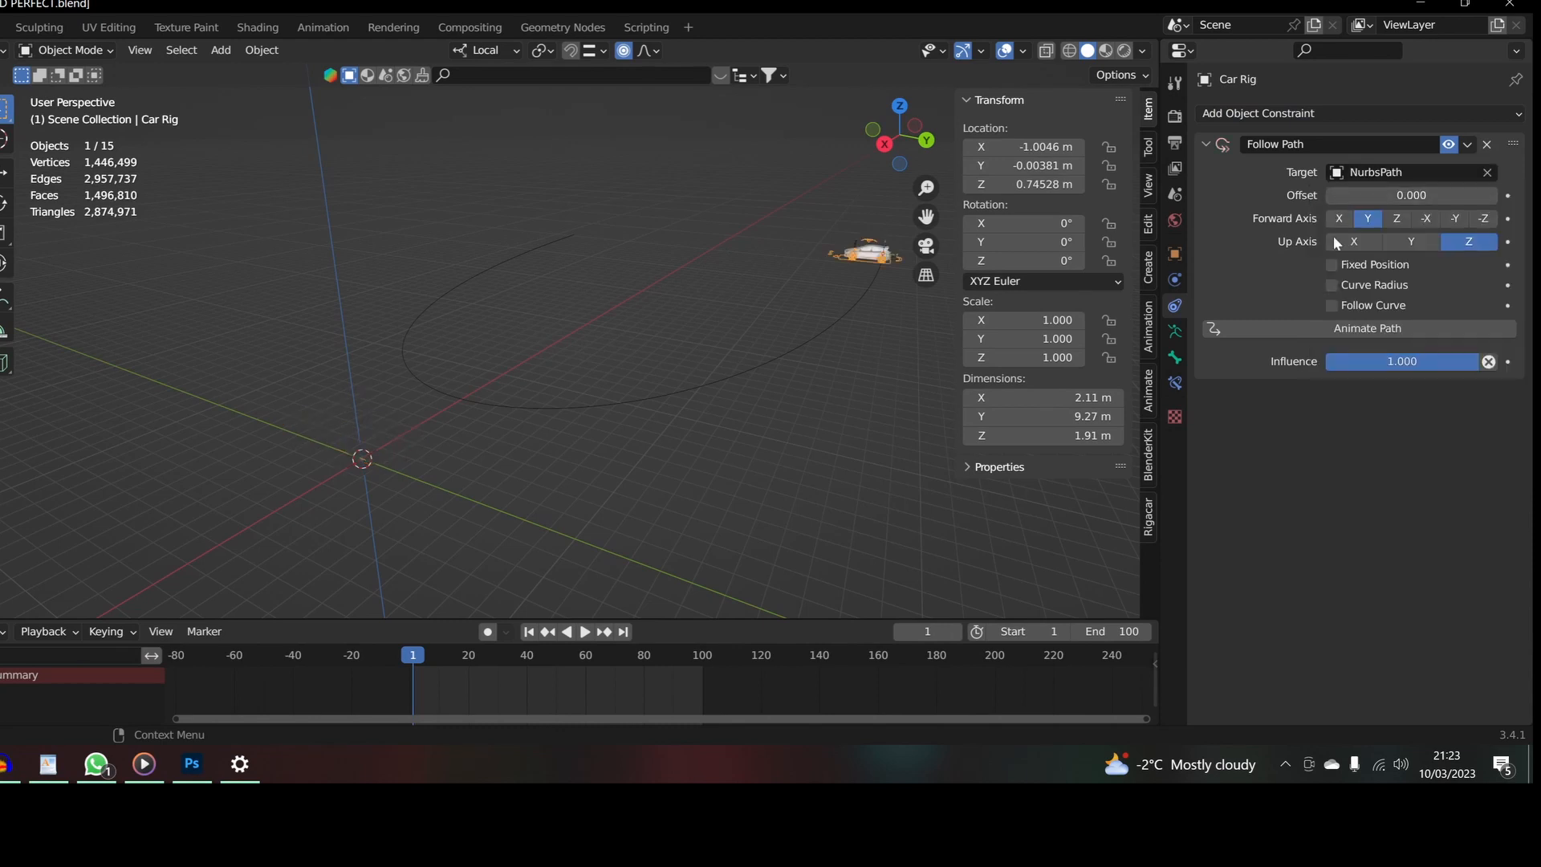
click(1332, 305)
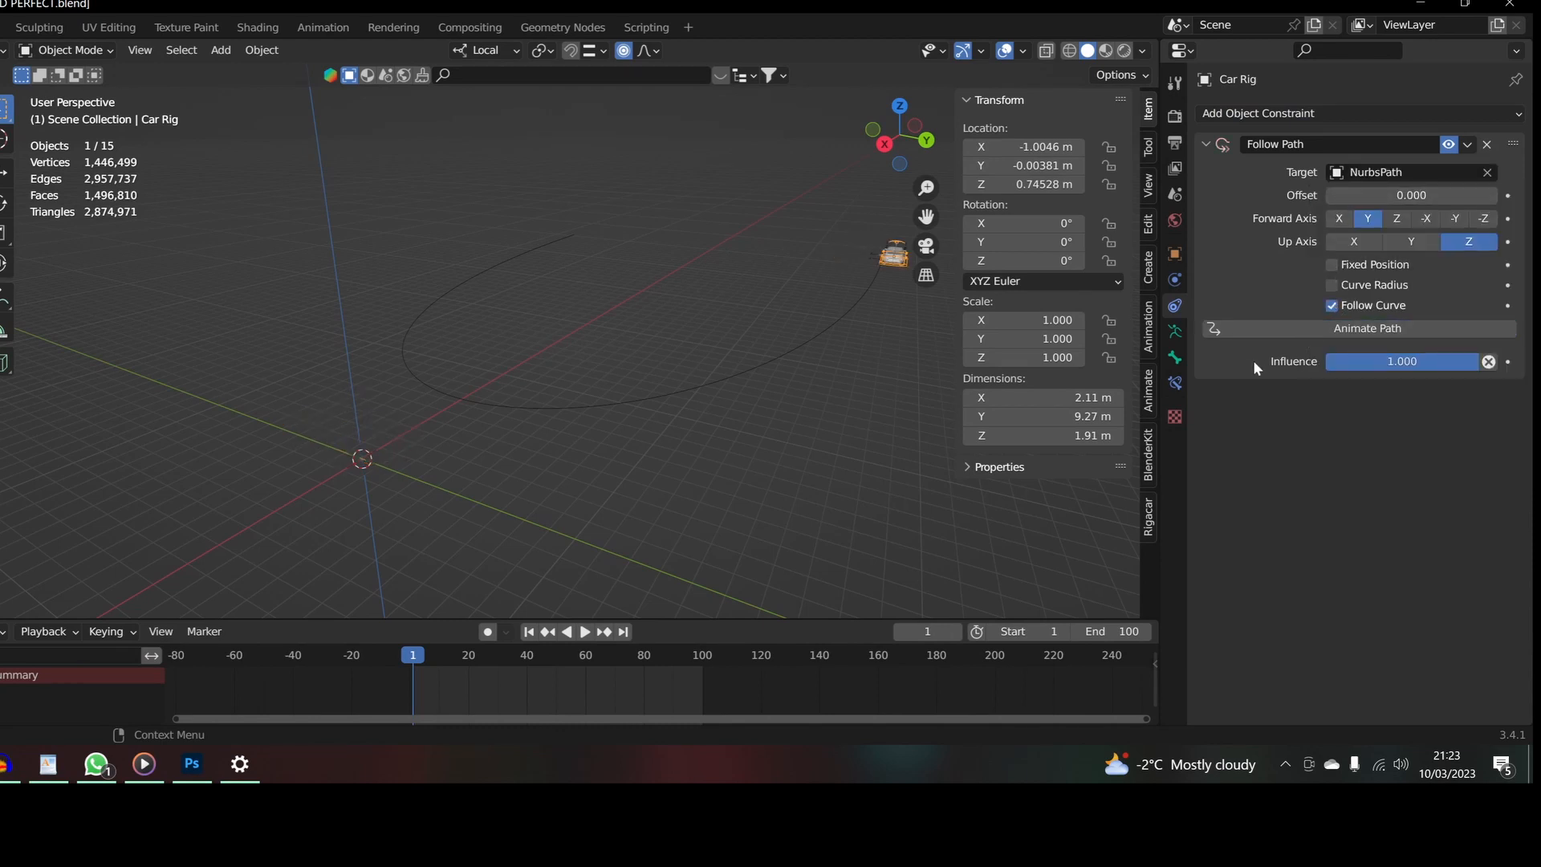
click(585, 633)
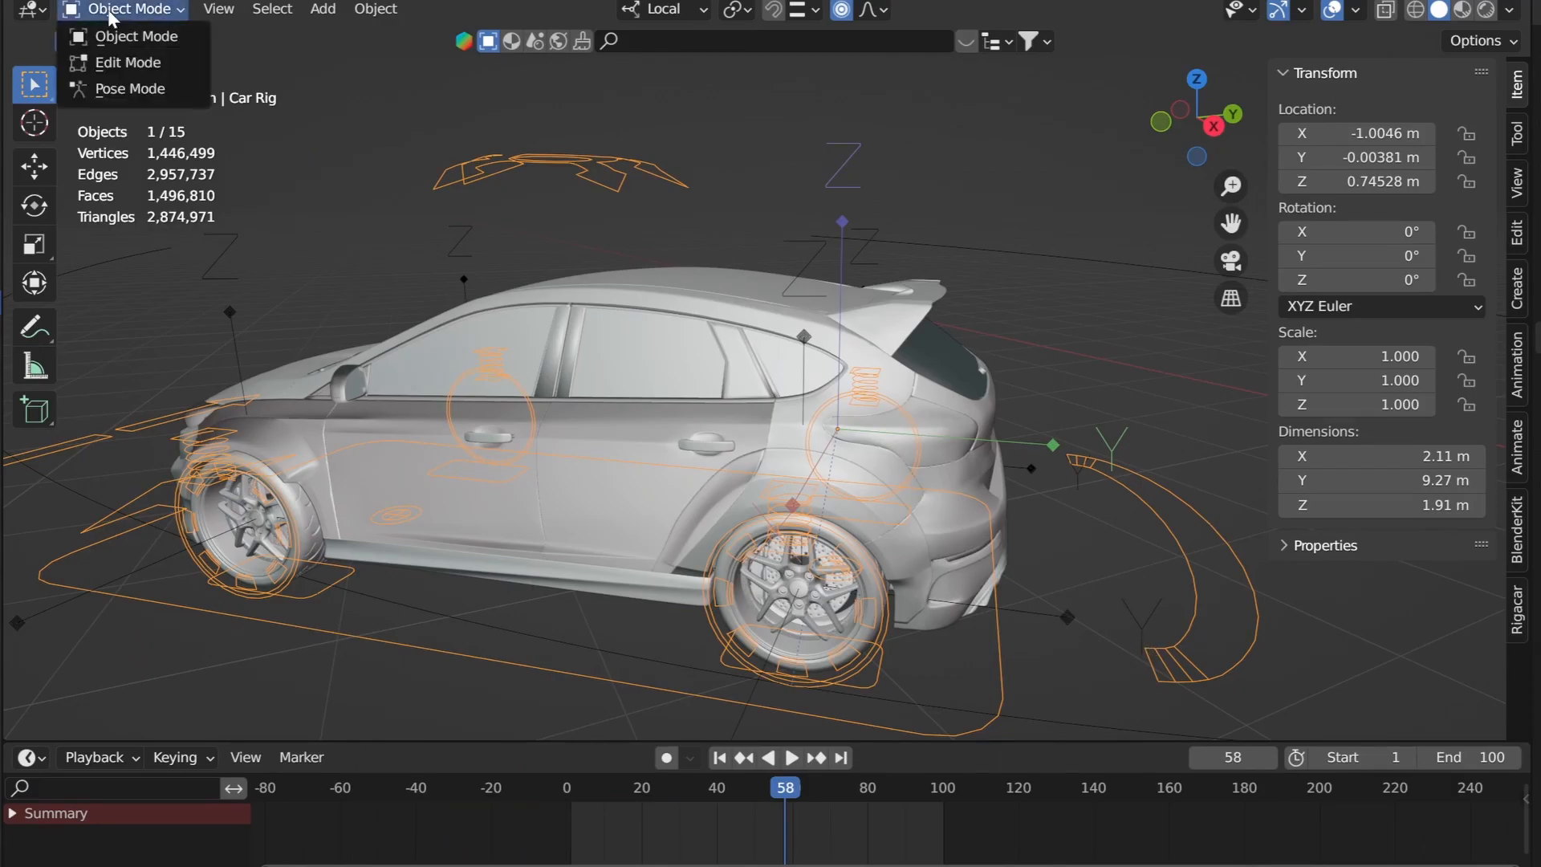
Step: In Pose Mode, drive Wheel.Bk.L's Rotation X with #frame so the wheel spins
click(128, 89)
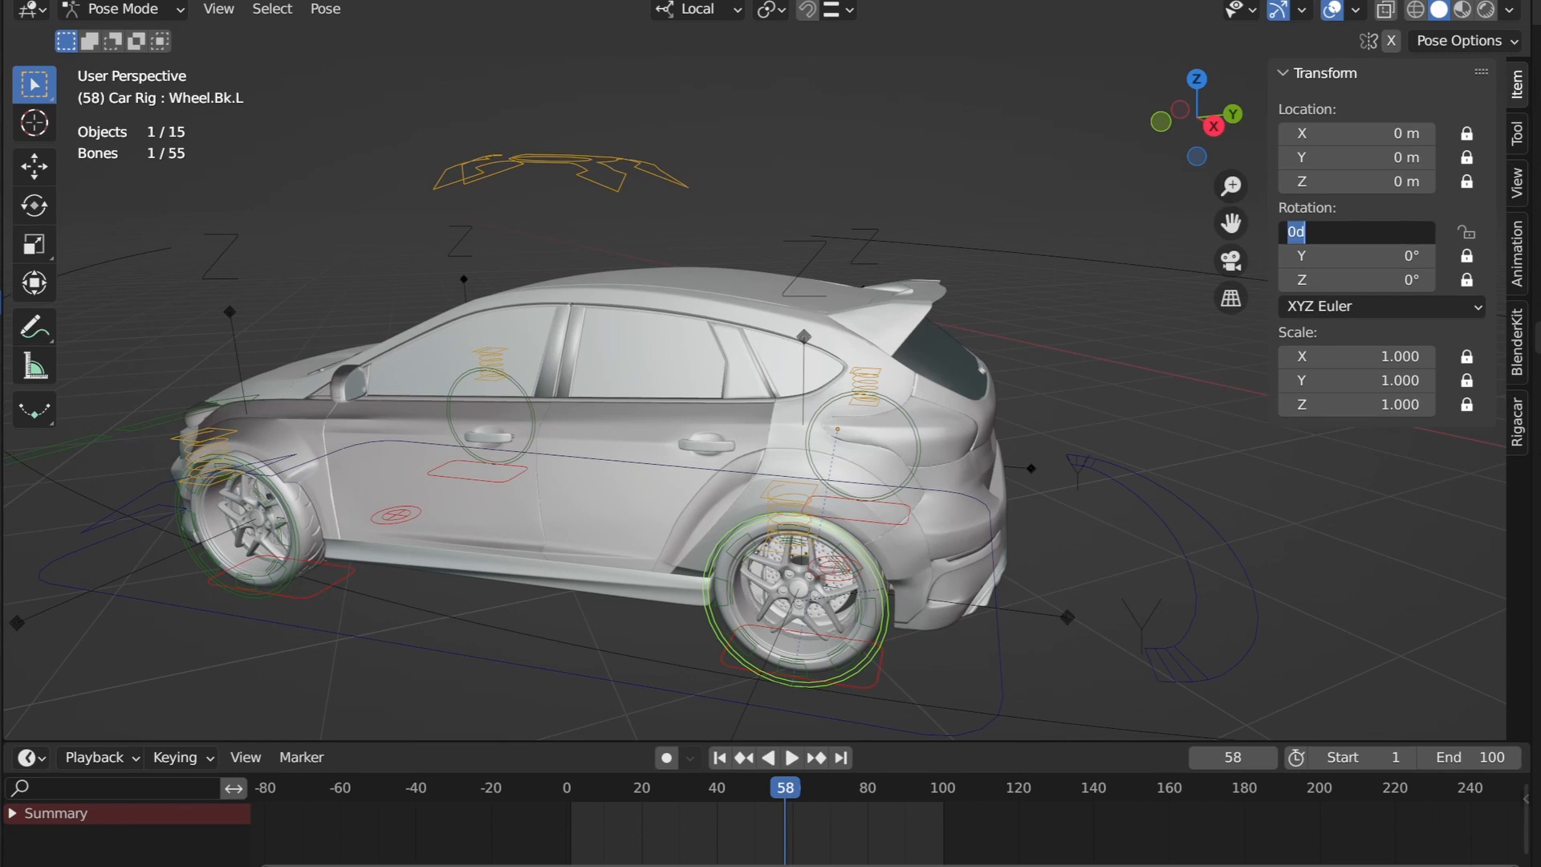
text(#frame)
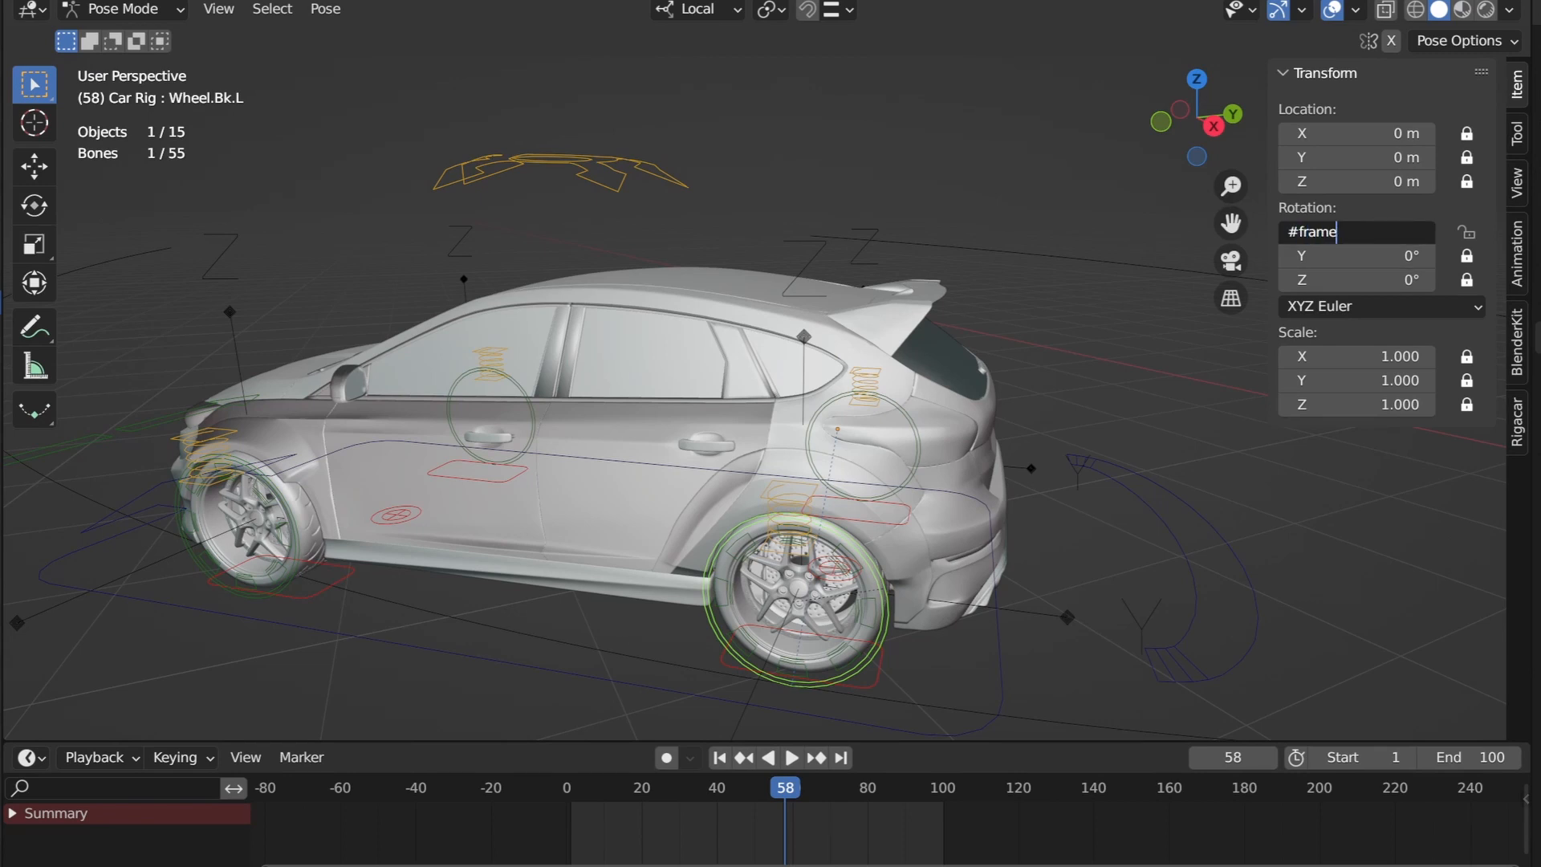
right_click(1356, 231)
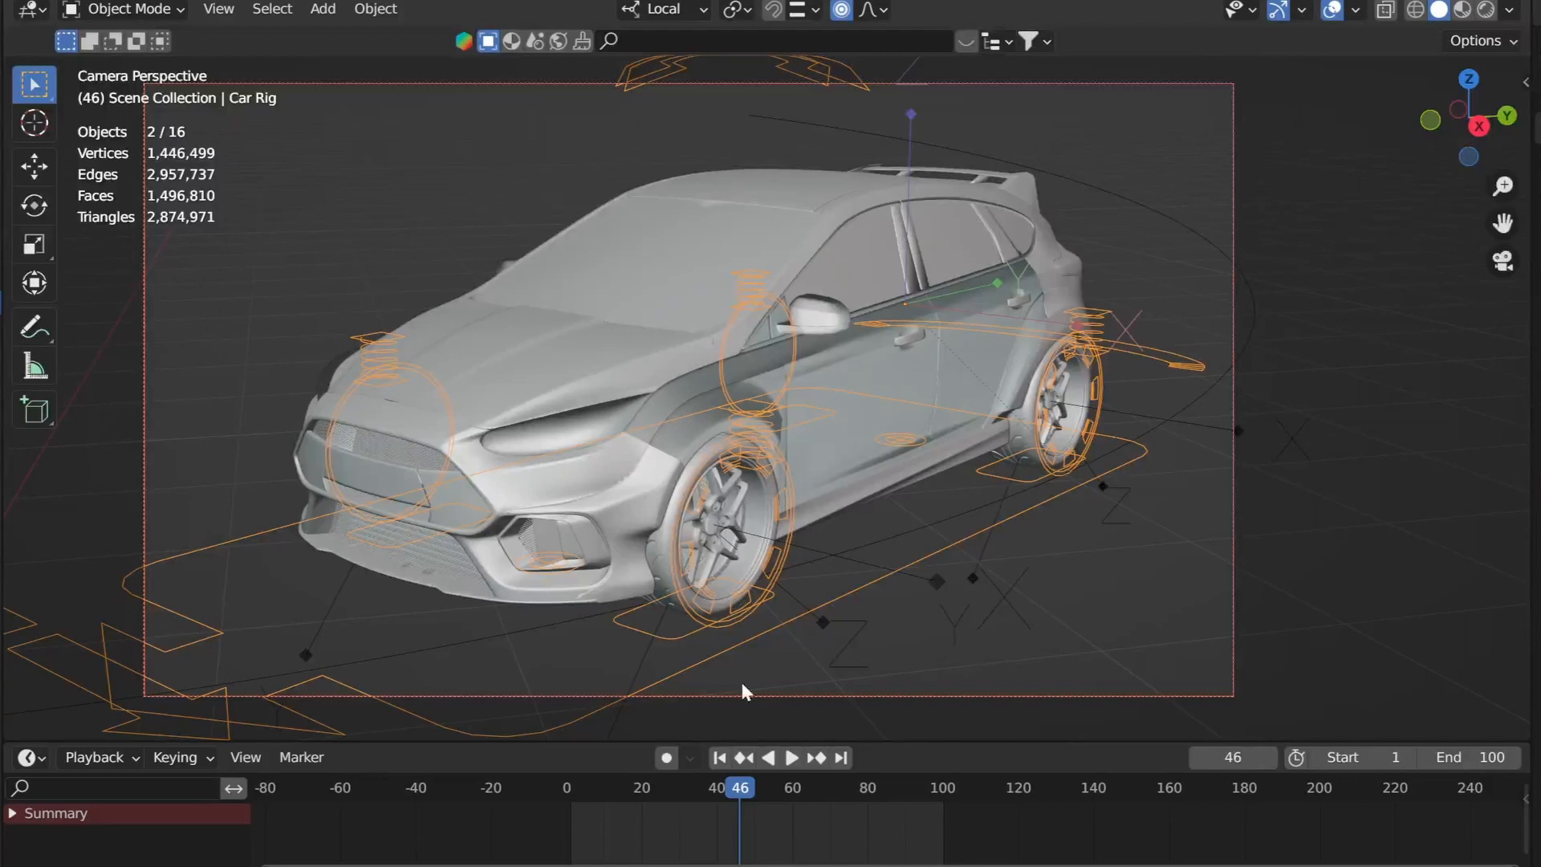
Step: Jump to frame 1 and view the car and its path from top orthographic view
click(792, 756)
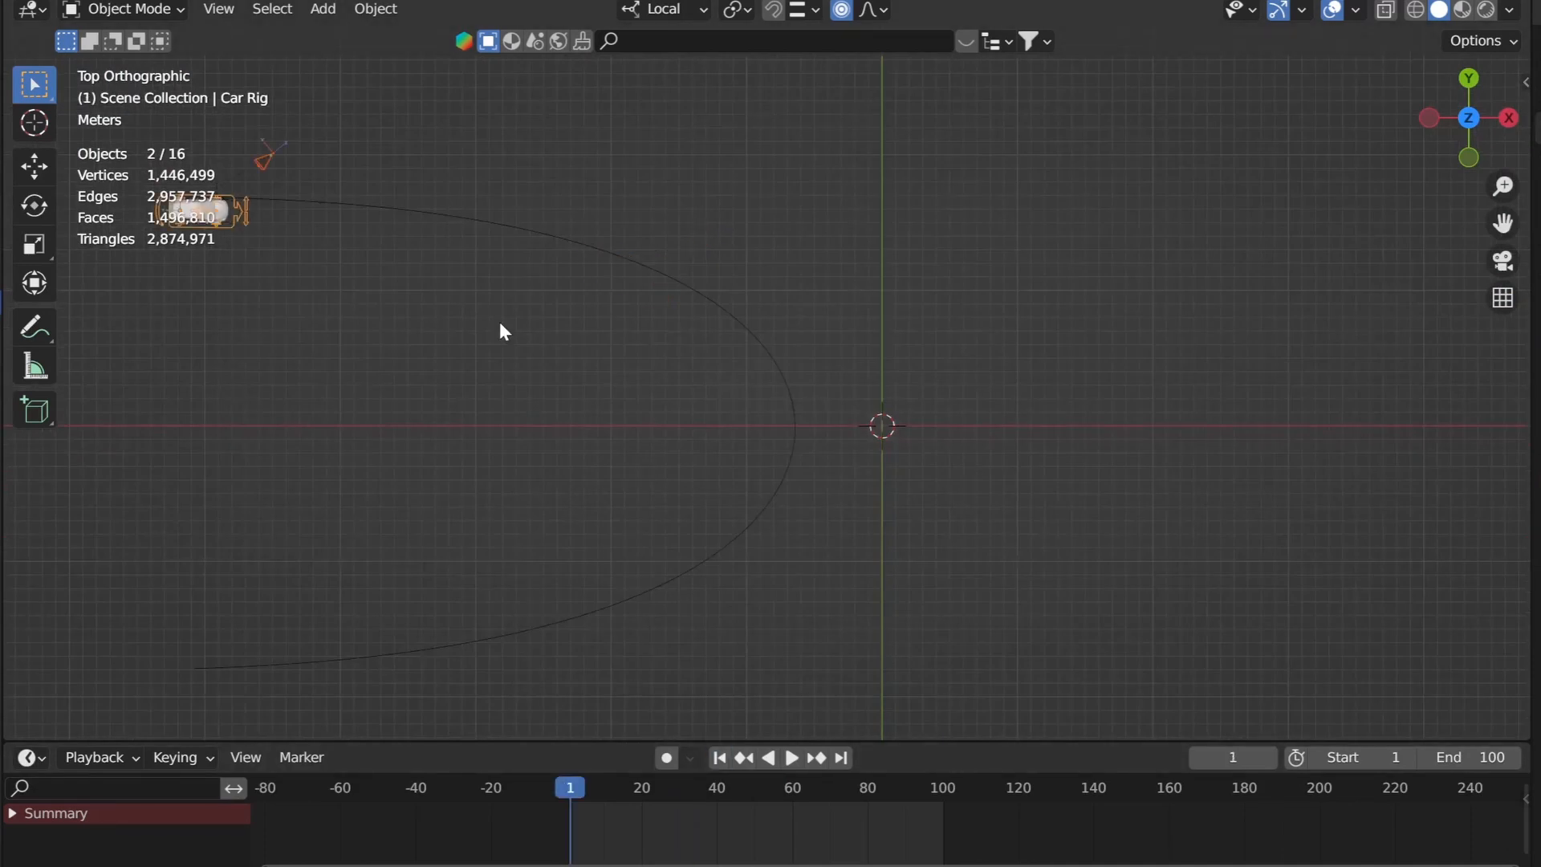
click(124, 9)
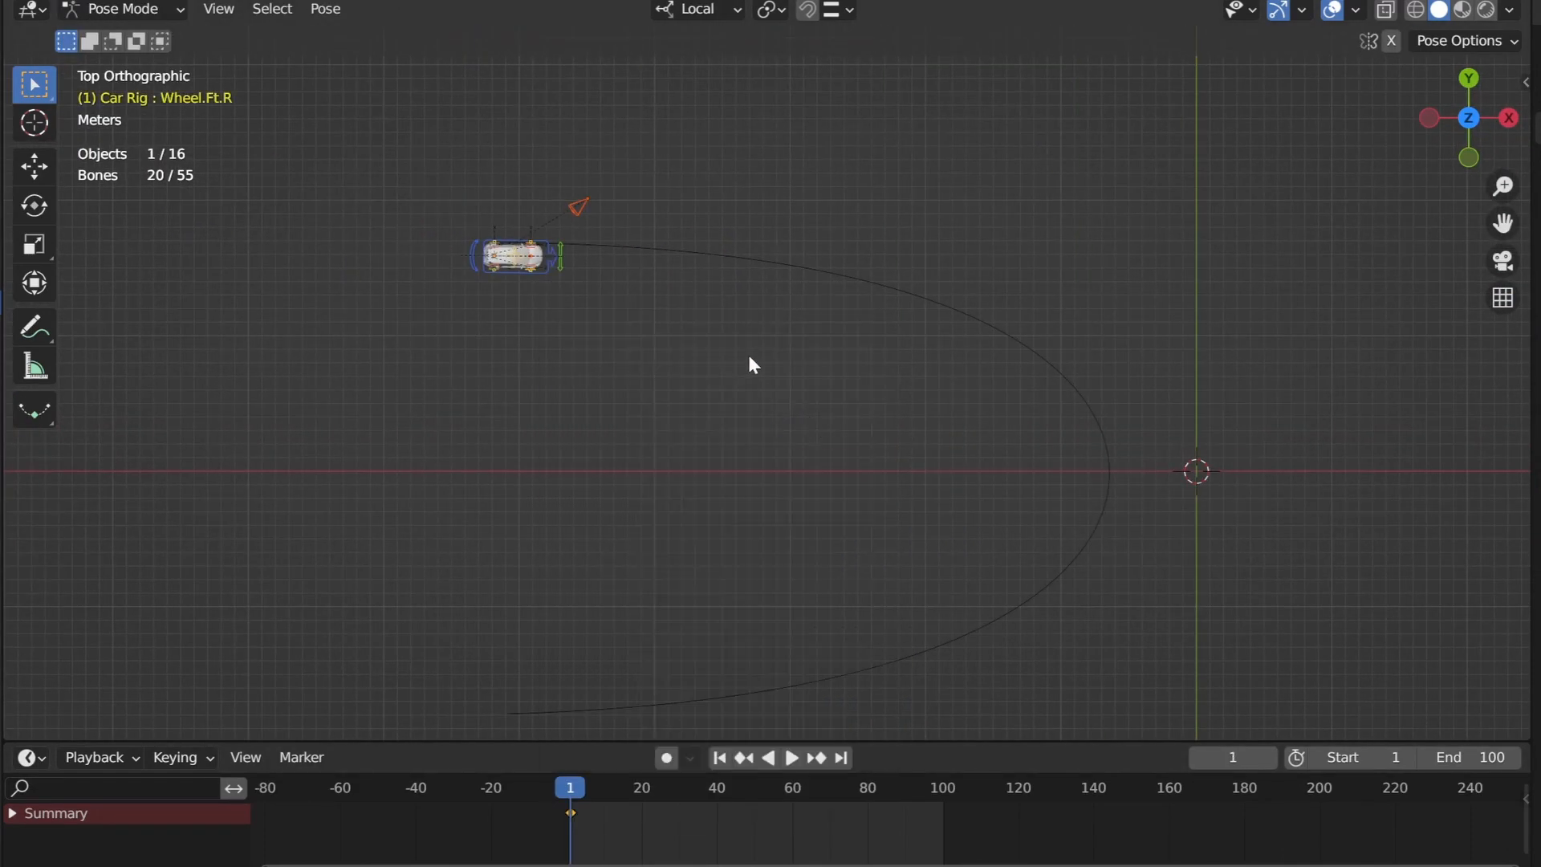
Step: At frame 100, insert a Location & Rotation keyframe on the steering bones
click(757, 787)
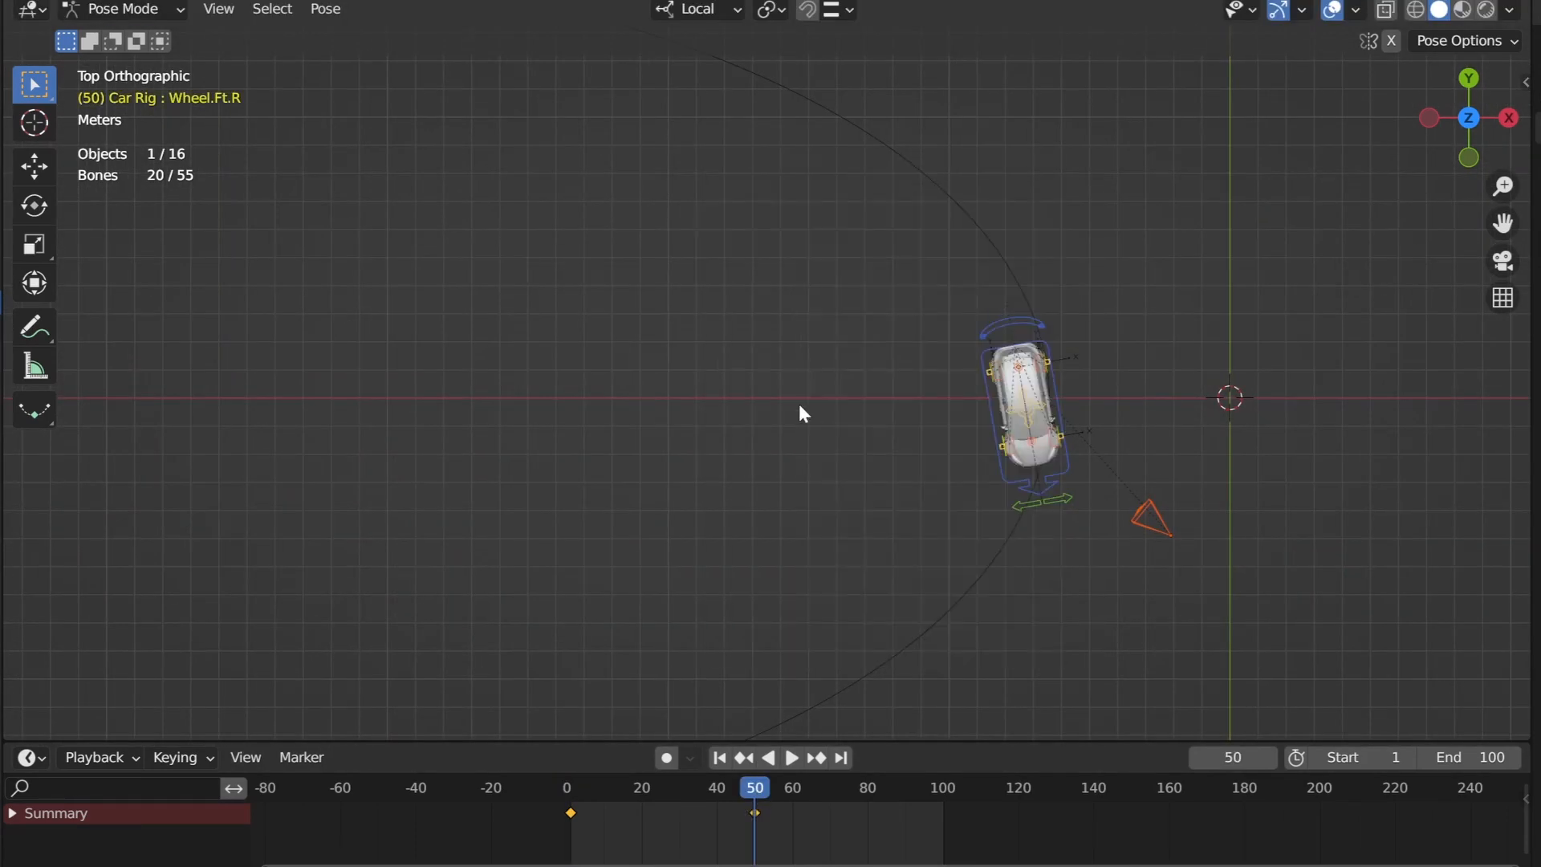
key(i)
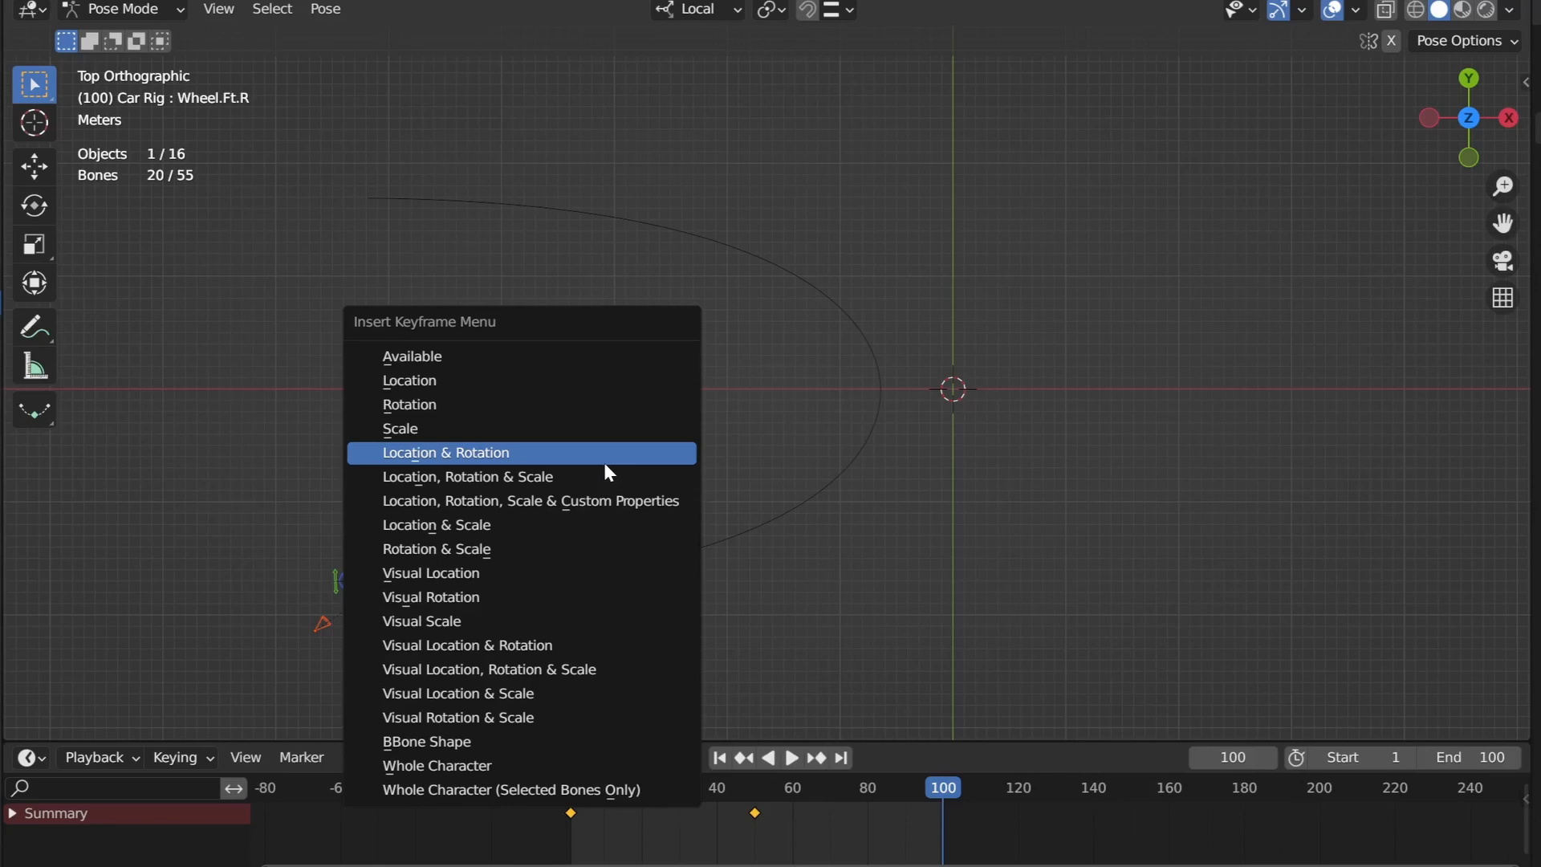
click(445, 453)
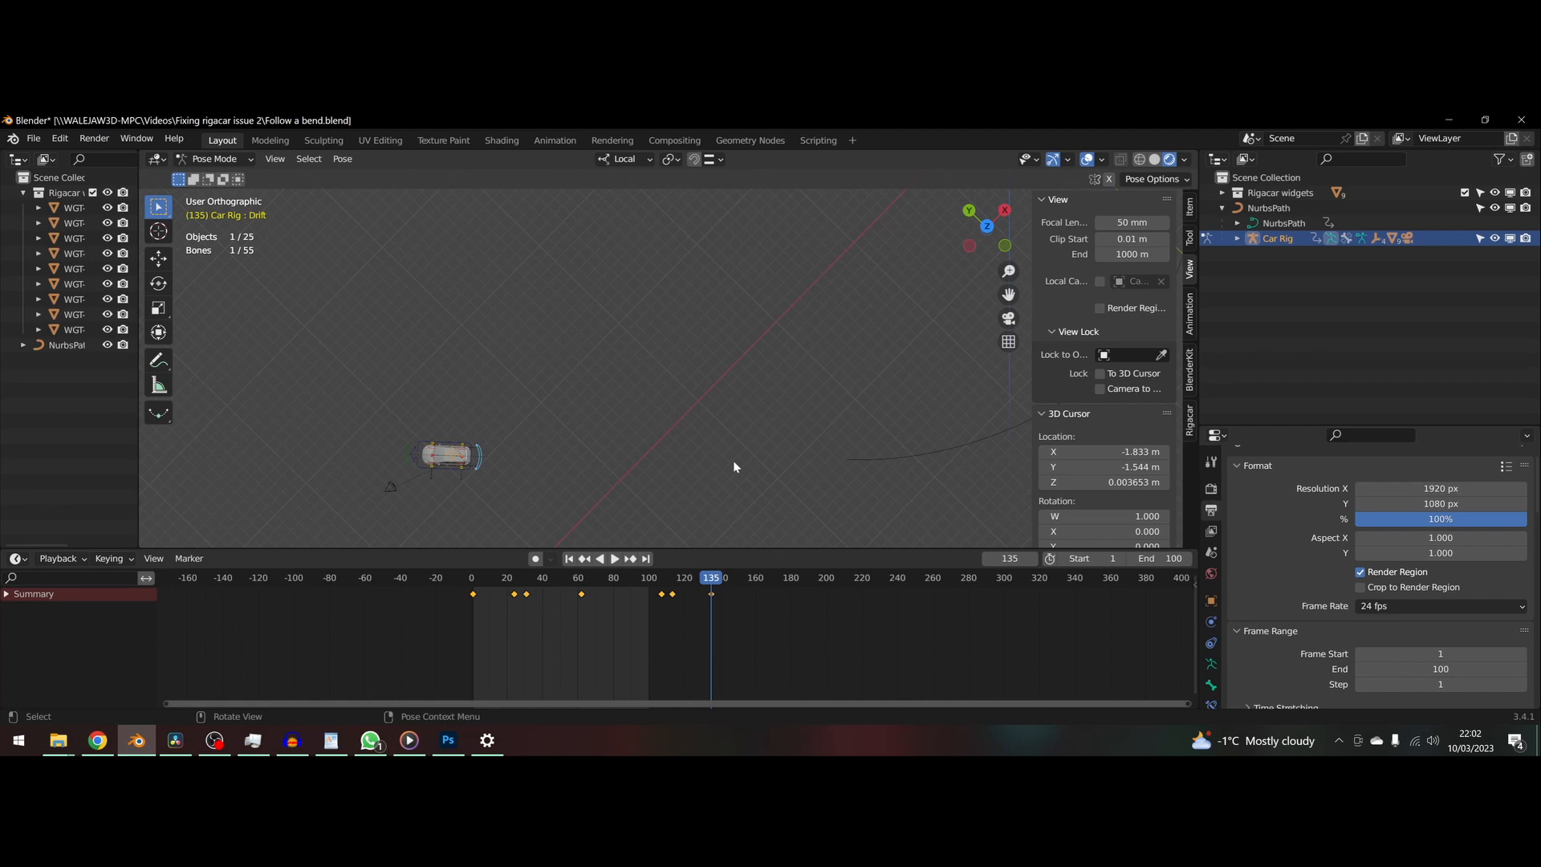
Step: Play the animation of the car rig driving around the curved path
click(615, 559)
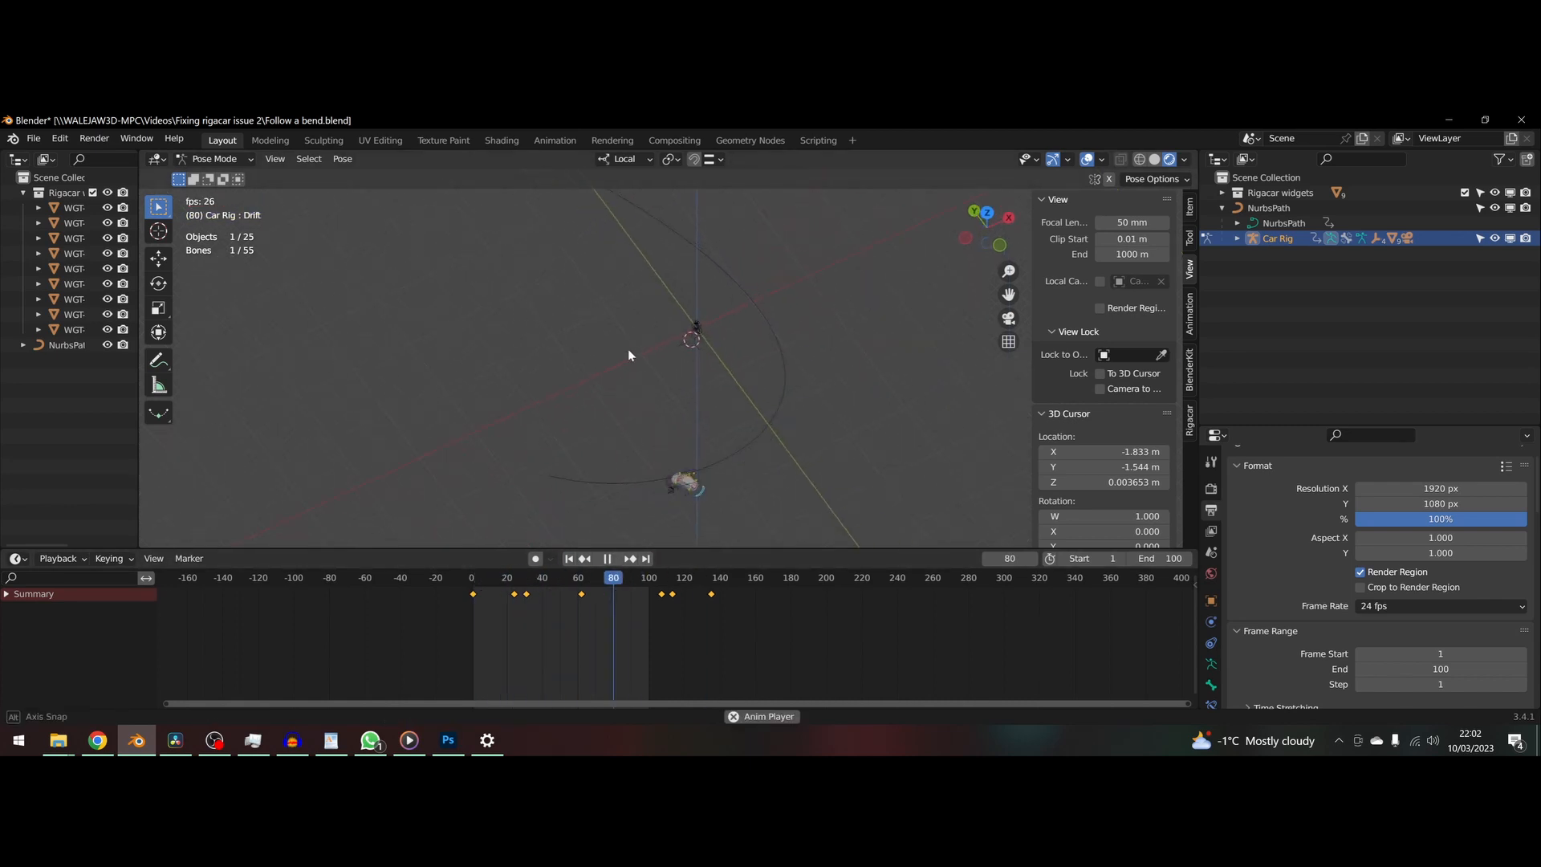